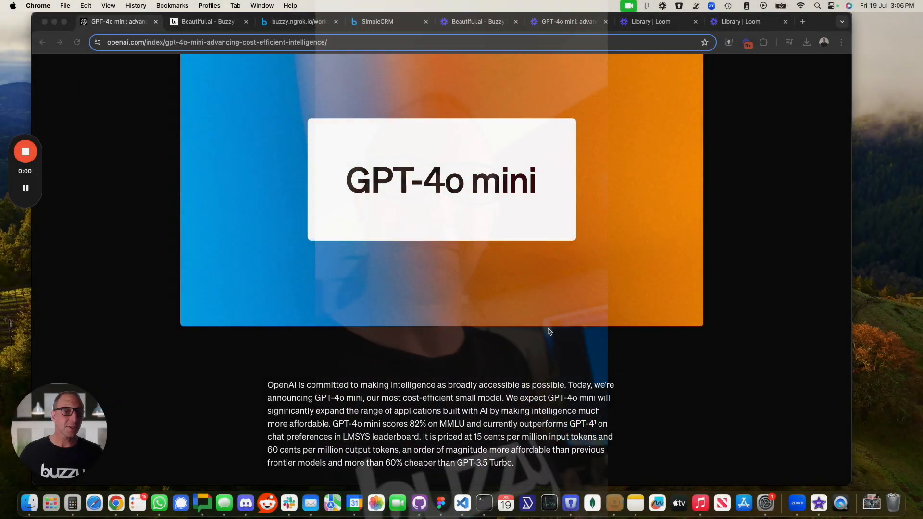
# Scroll the GPT-4o mini announcement down to the Model Evaluation Scores bar chart
pyautogui.scroll(-3)
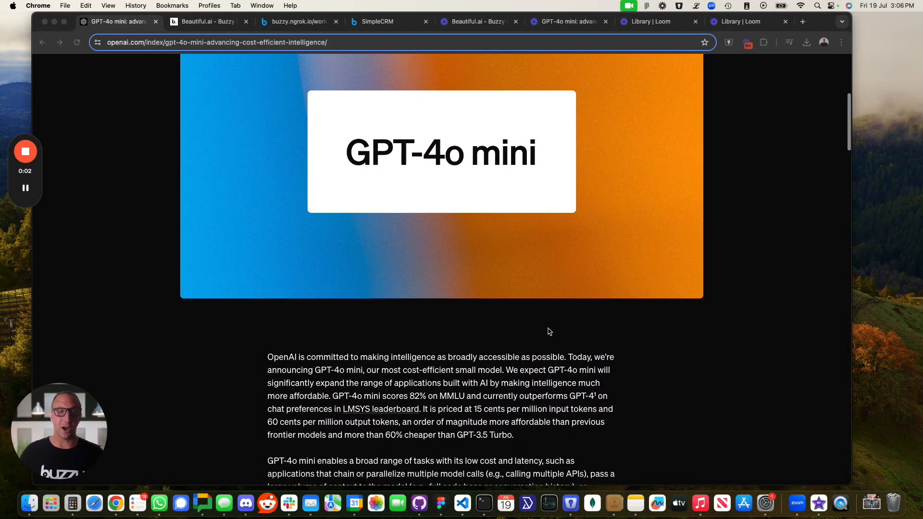
pyautogui.scroll(-3)
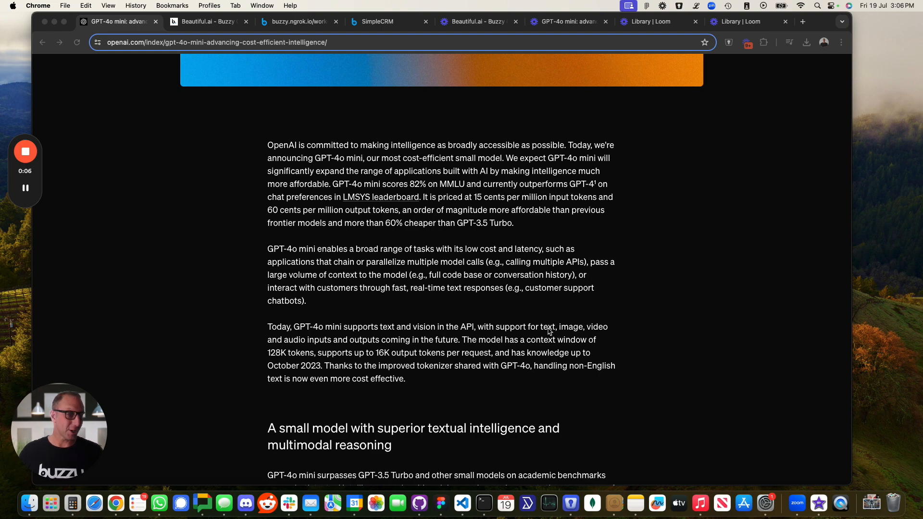
pyautogui.scroll(-3)
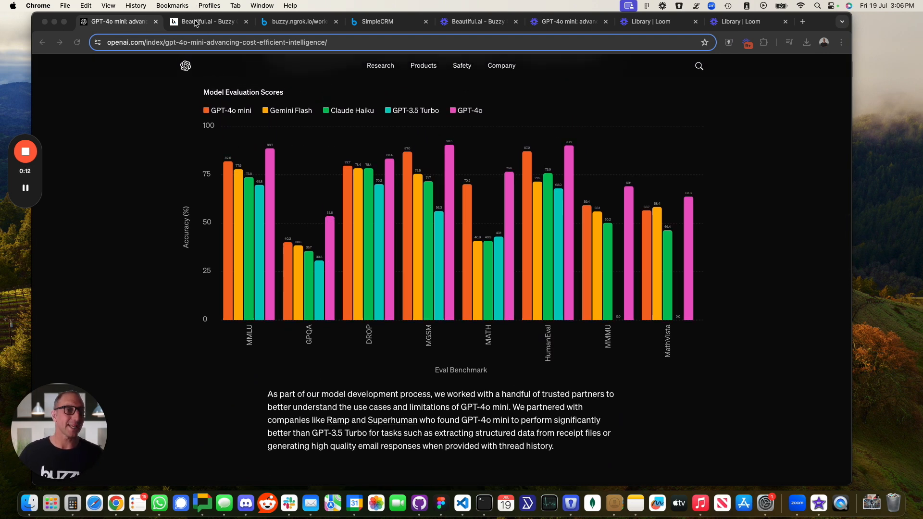
# Switch to the Beautiful.ai deck showing the Buzzy Quick overview slide
pyautogui.click(208, 22)
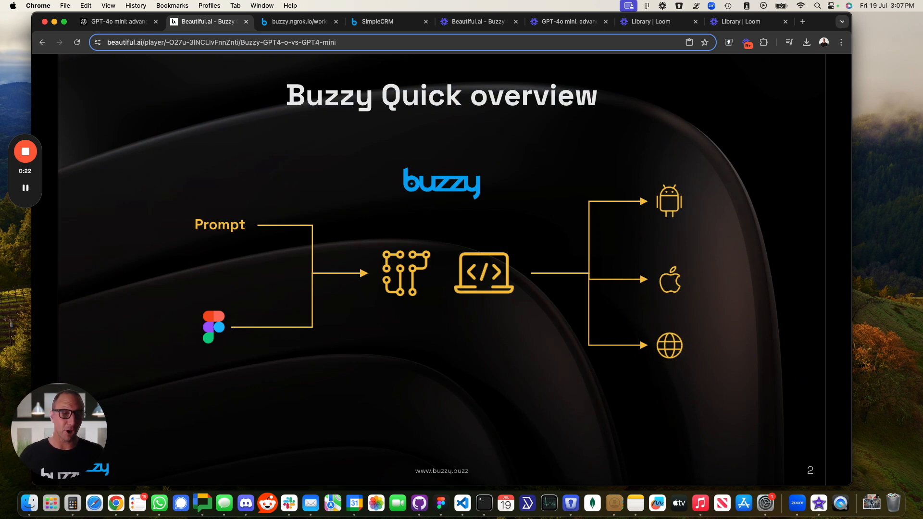
pyautogui.moveTo(412, 240)
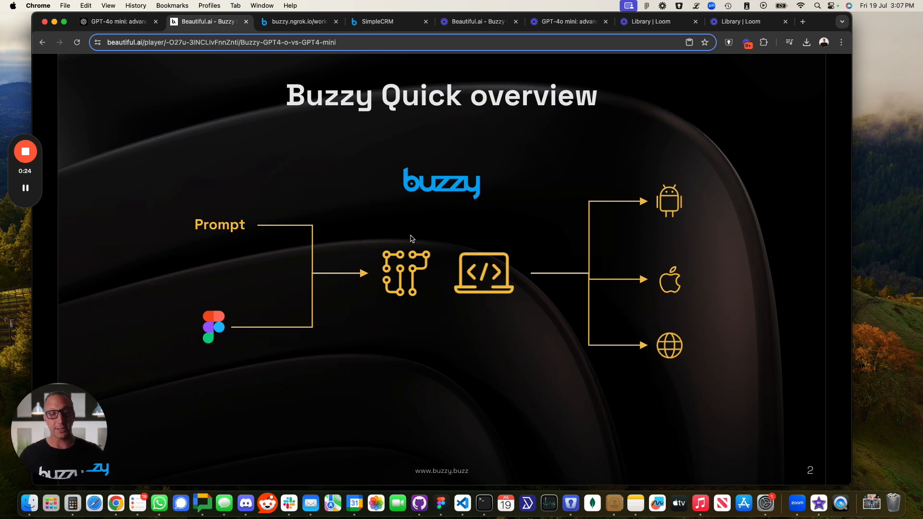
pyautogui.moveTo(680, 207)
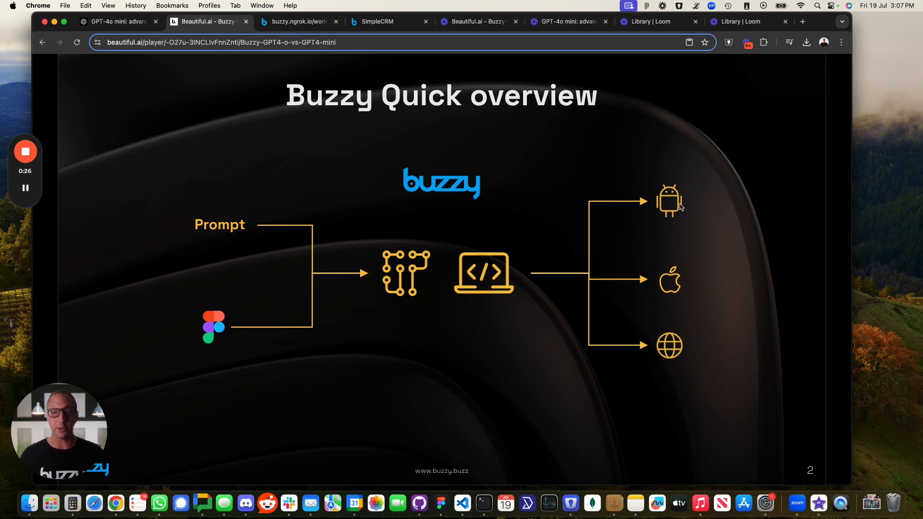
pyautogui.moveTo(690, 237)
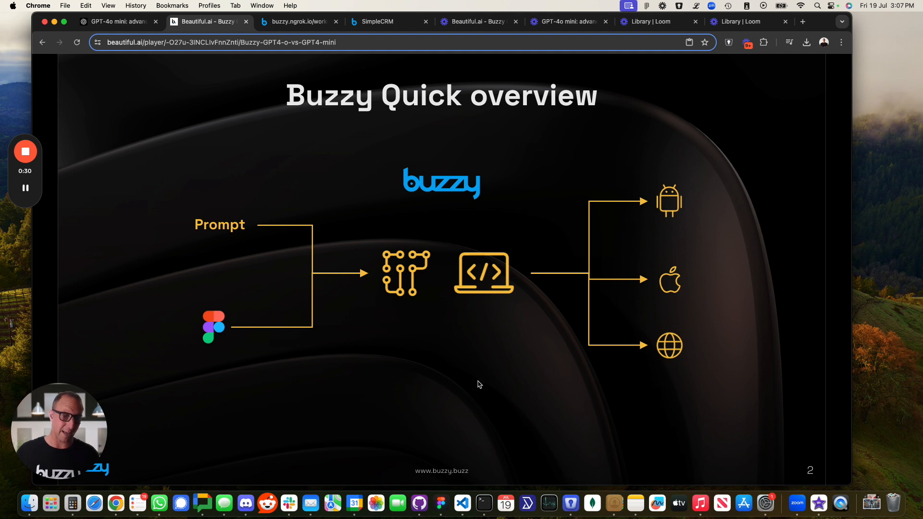
pyautogui.moveTo(377, 362)
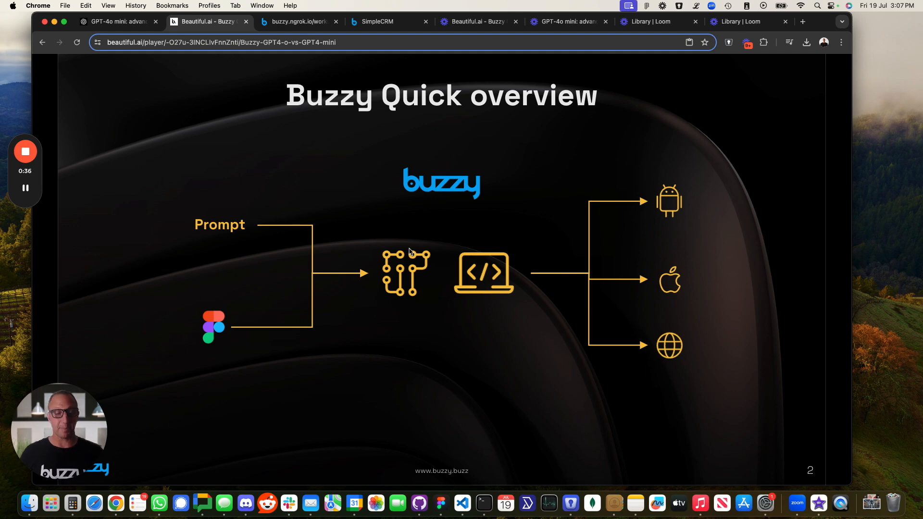
pyautogui.moveTo(426, 361)
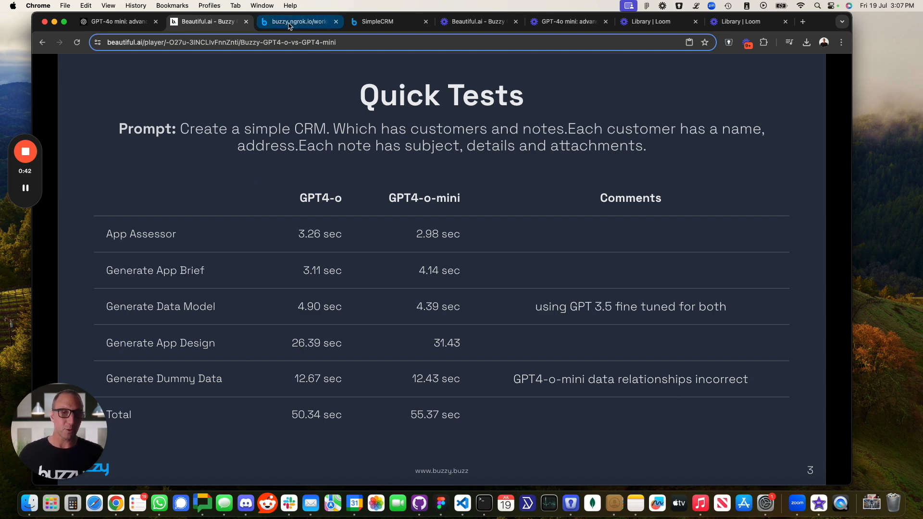
# Review the SimpleCRM brief in Buzzy, then return to the app home listing three customers
pyautogui.click(297, 21)
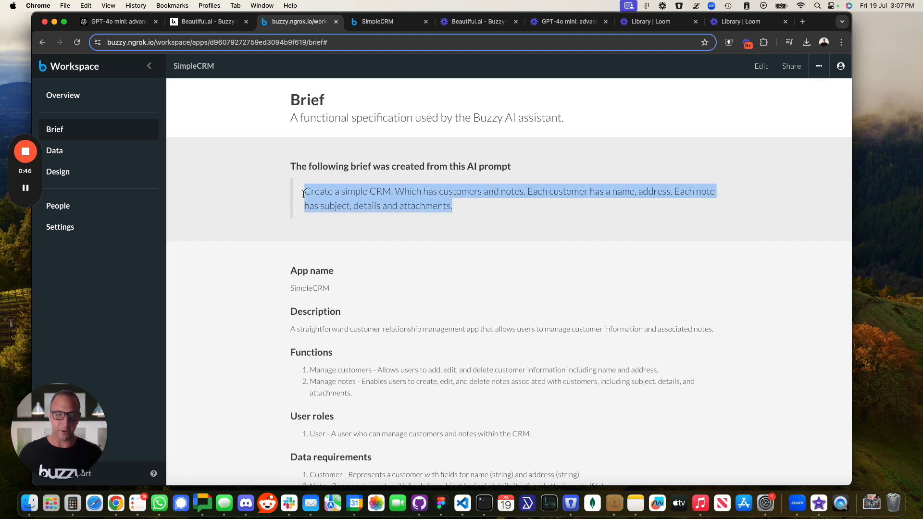
pyautogui.click(509, 191)
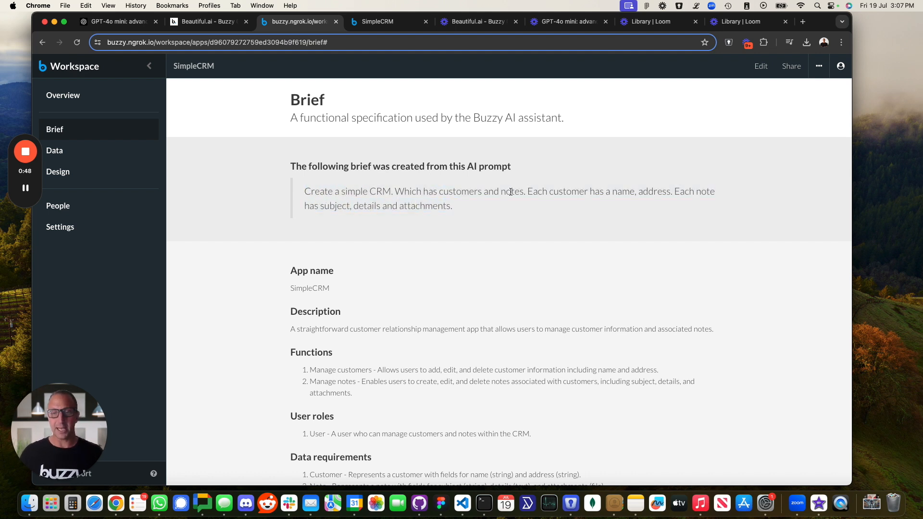
pyautogui.moveTo(480, 206)
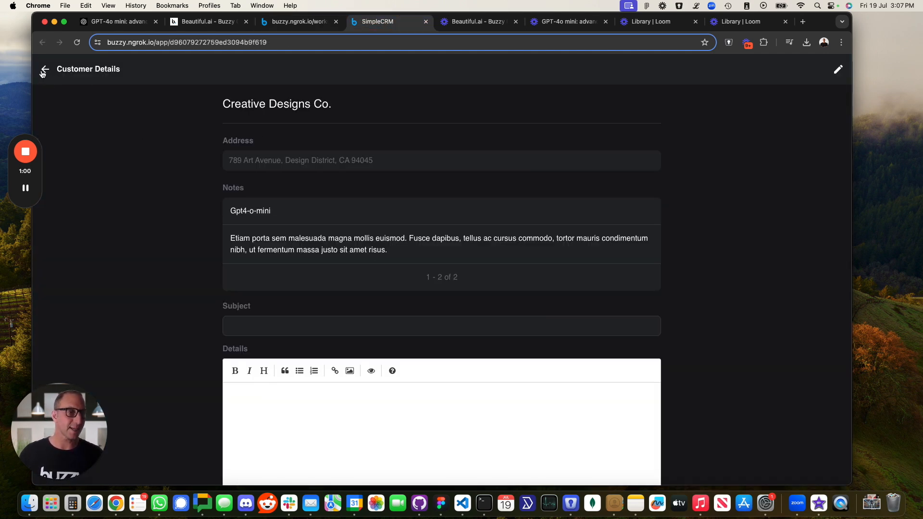
pyautogui.click(45, 69)
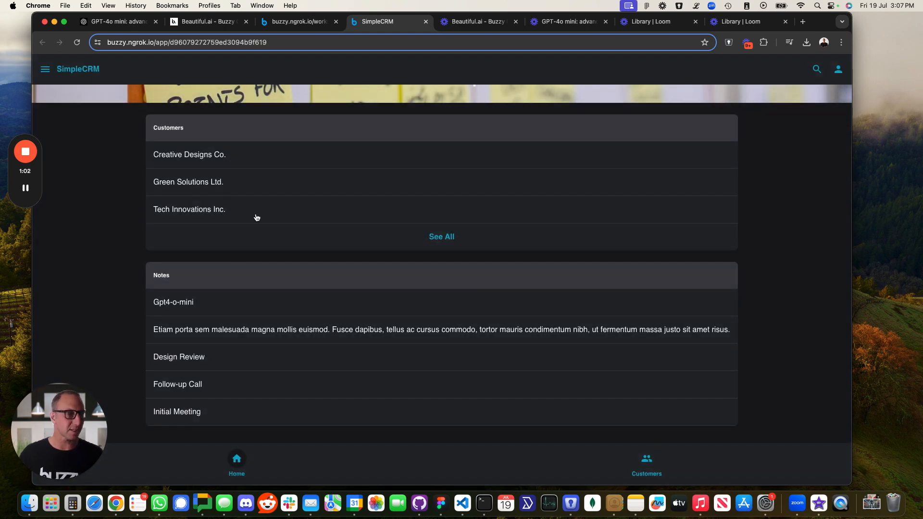
pyautogui.moveTo(192, 30)
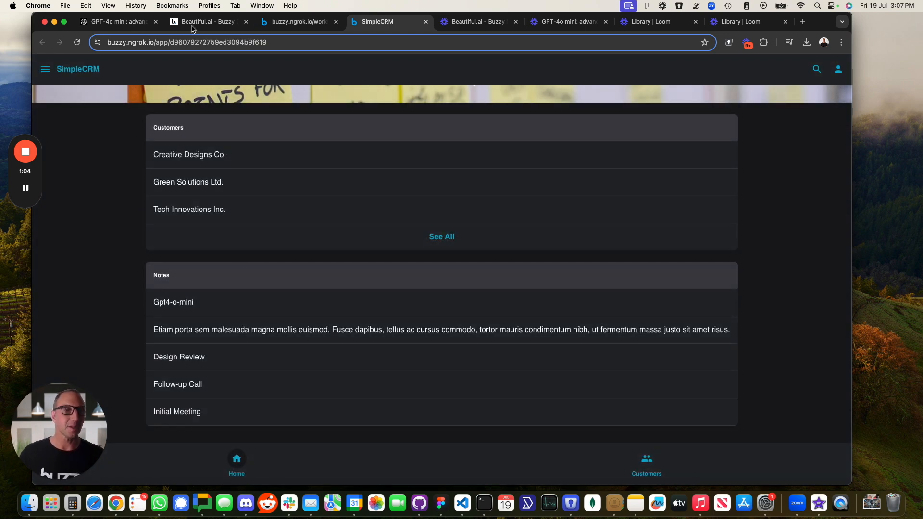
# Return to the Beautiful.ai Quick Tests slide comparing GPT4-o and GPT4-o-mini timings
pyautogui.click(206, 21)
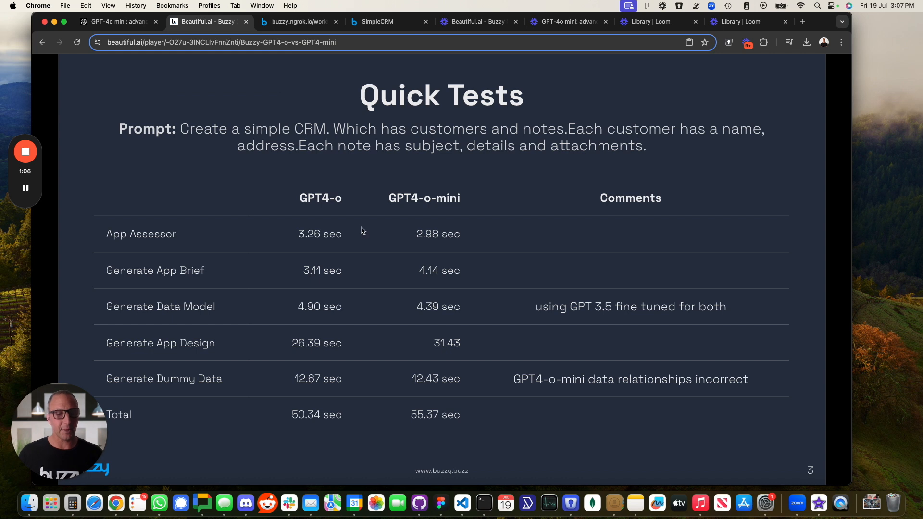
pyautogui.moveTo(313, 367)
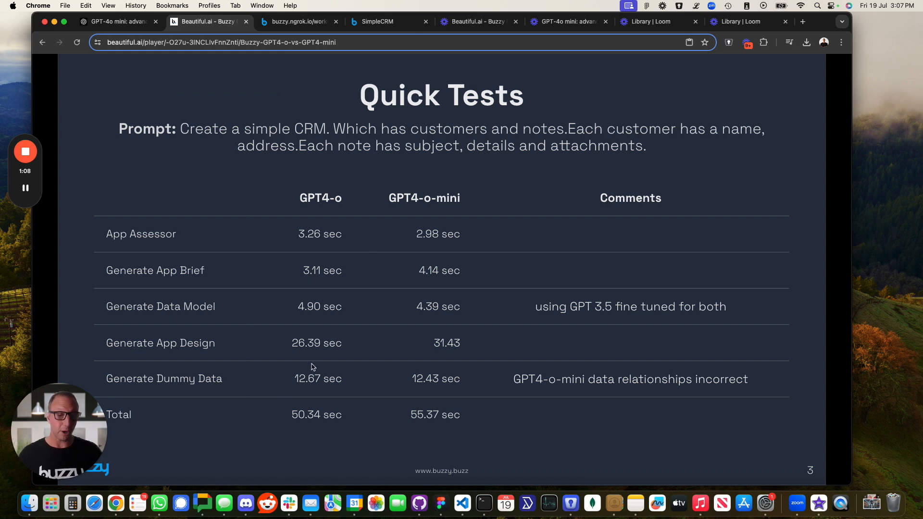
pyautogui.moveTo(344, 390)
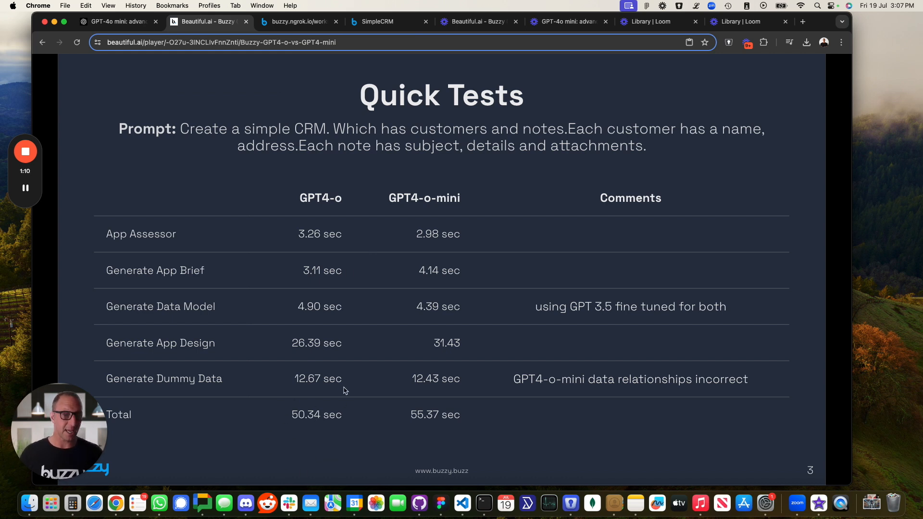
pyautogui.moveTo(441, 414)
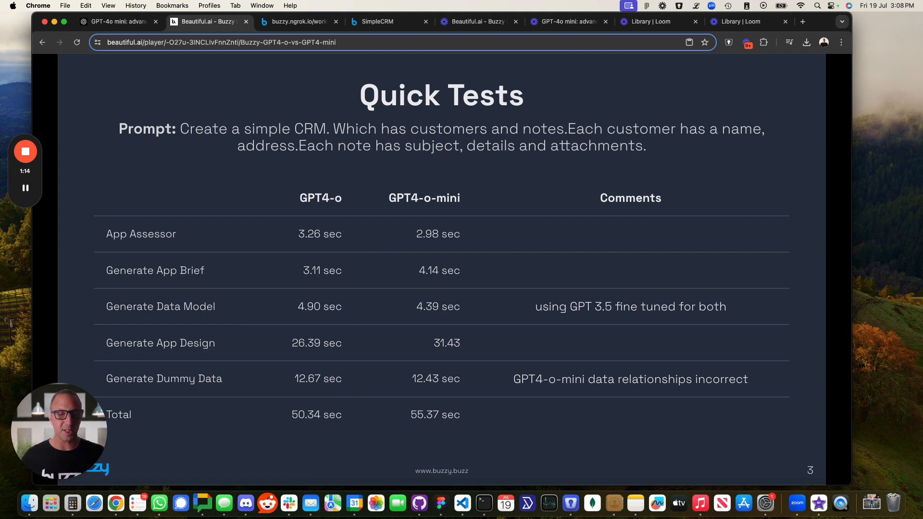
pyautogui.moveTo(431, 285)
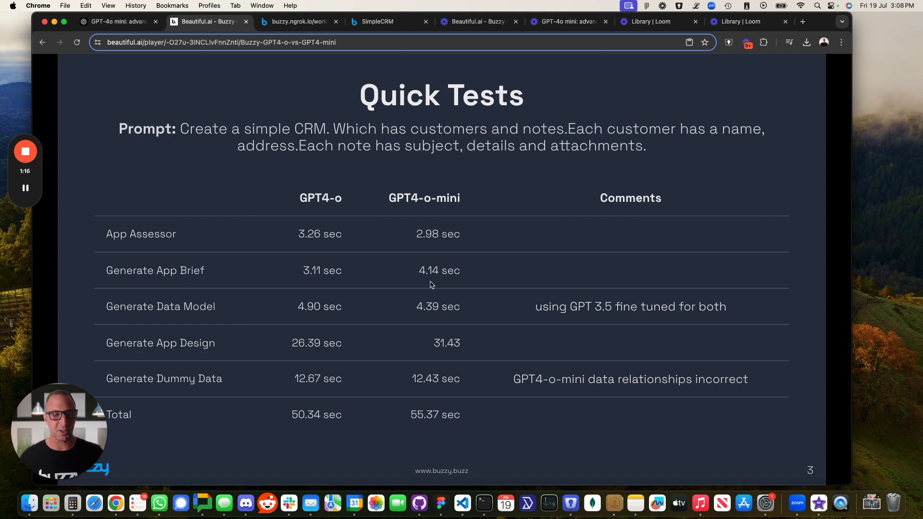
pyautogui.moveTo(430, 239)
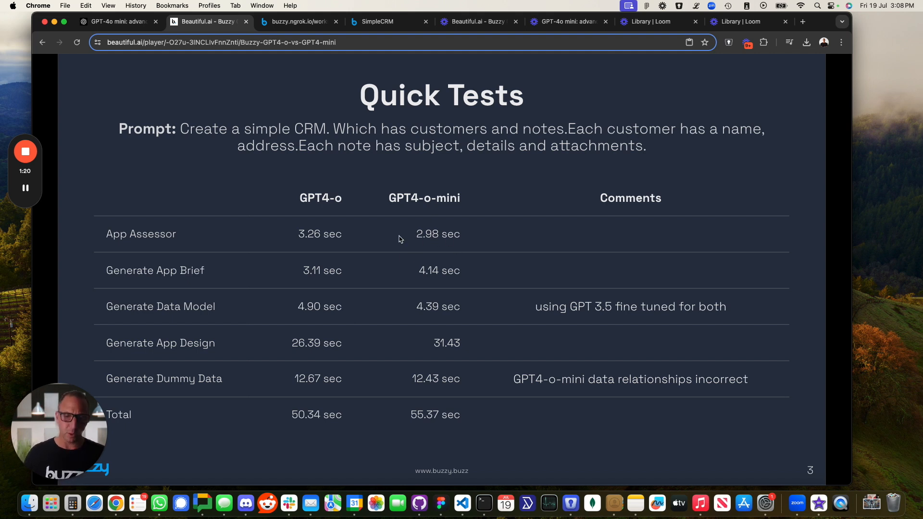
pyautogui.moveTo(397, 328)
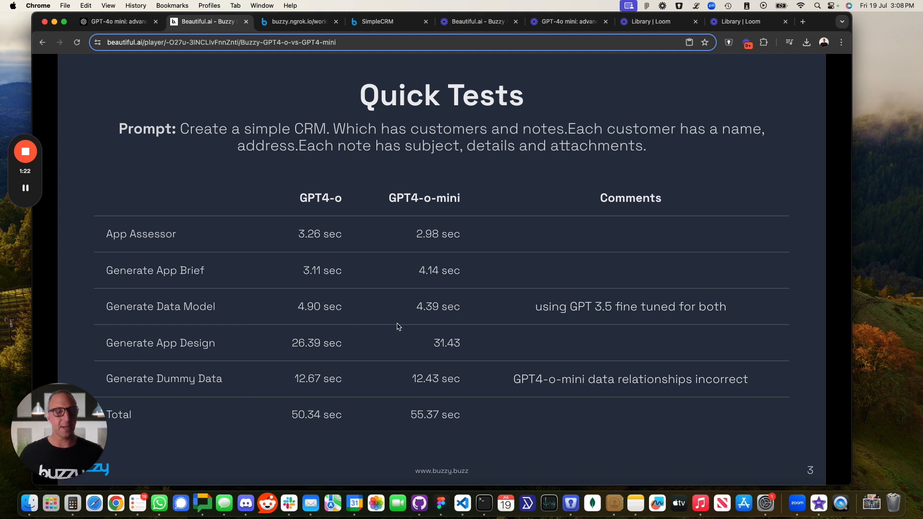
pyautogui.moveTo(344, 308)
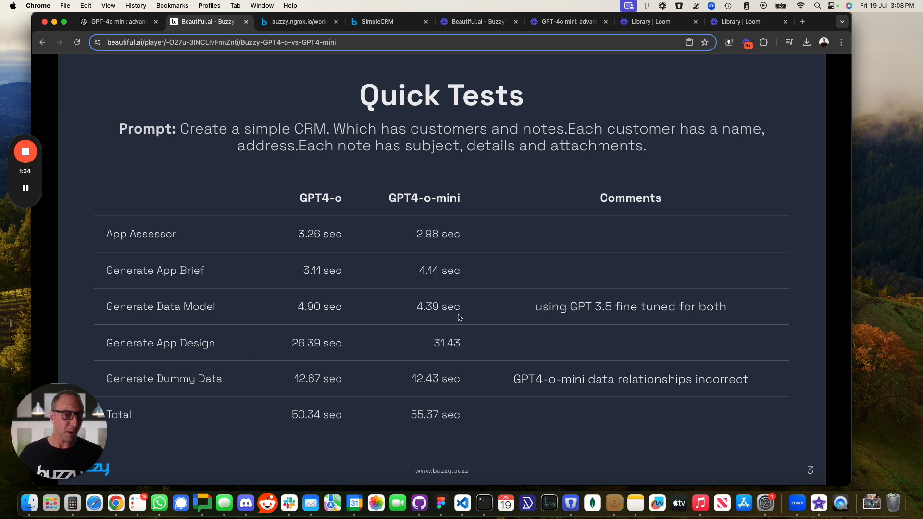
pyautogui.moveTo(452, 318)
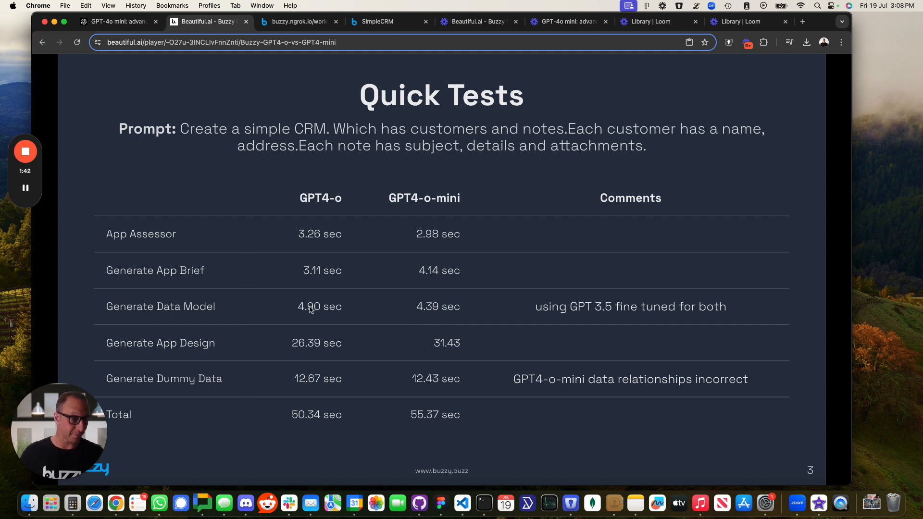
pyautogui.moveTo(356, 393)
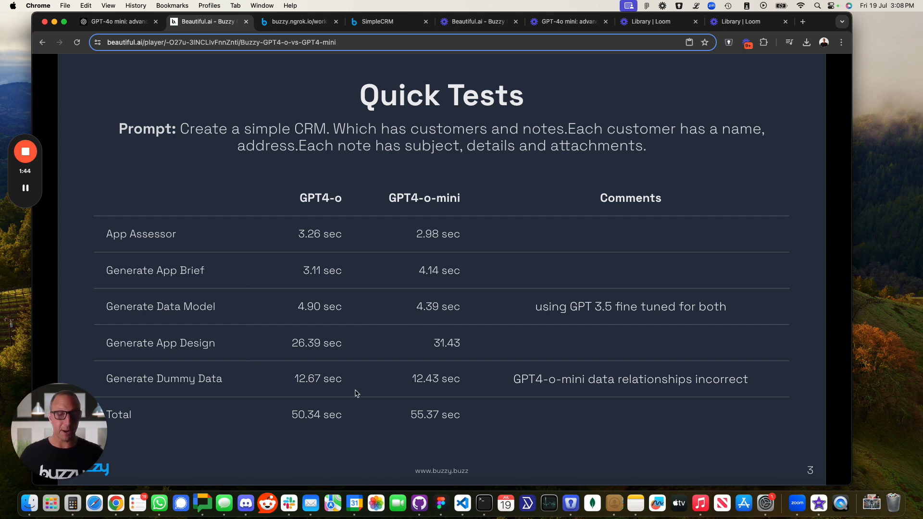
pyautogui.moveTo(443, 363)
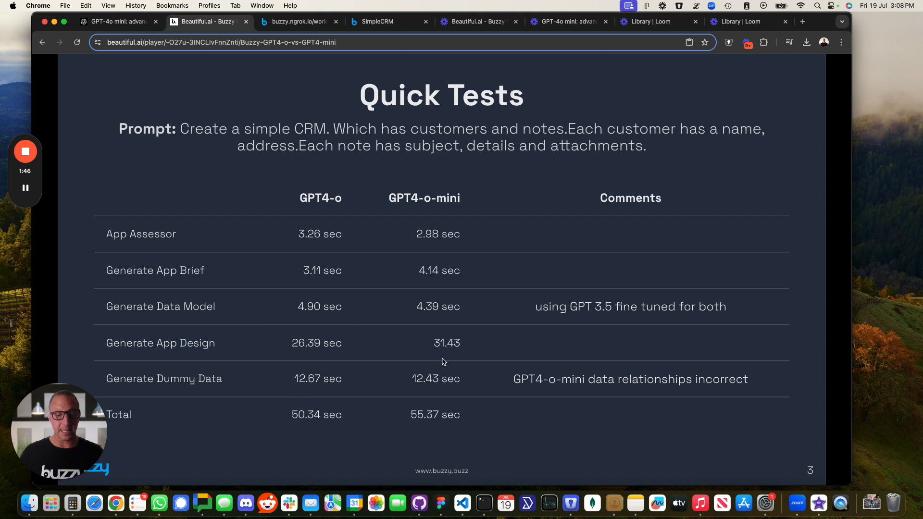
pyautogui.moveTo(693, 383)
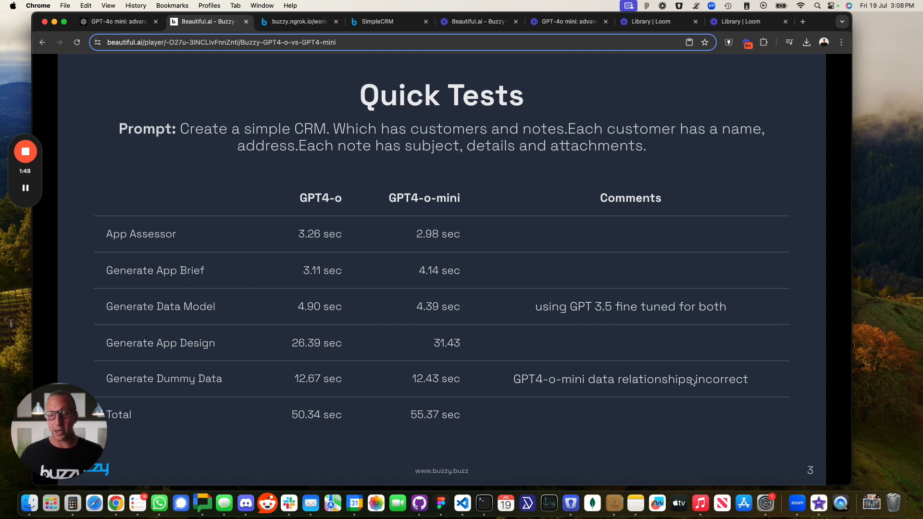
pyautogui.moveTo(691, 363)
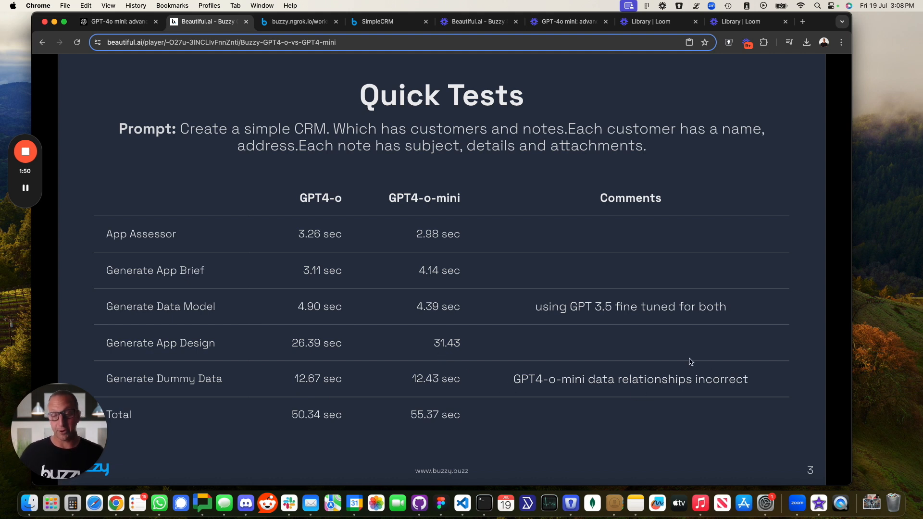
pyautogui.moveTo(593, 357)
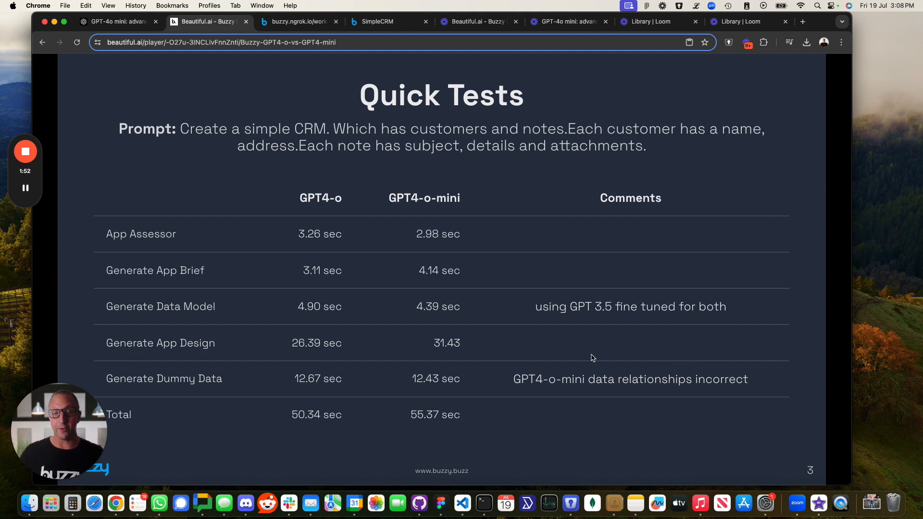
pyautogui.moveTo(516, 379)
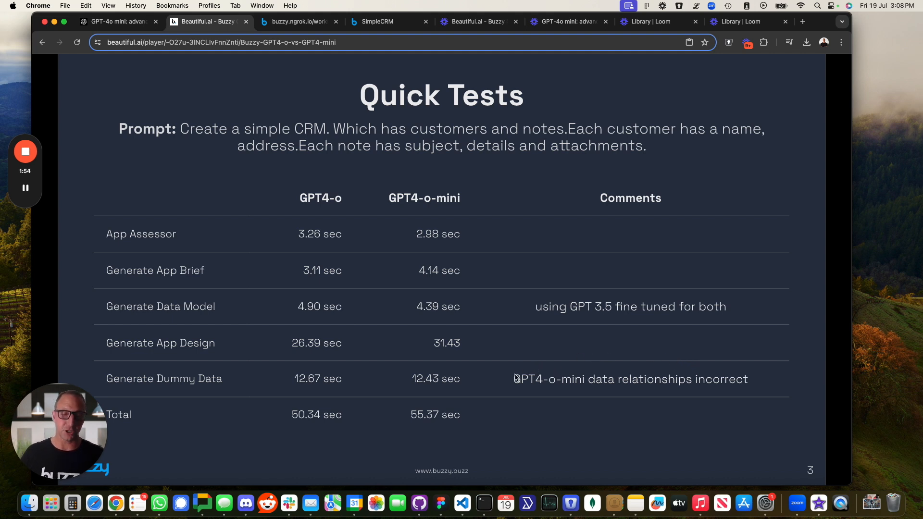
pyautogui.moveTo(646, 362)
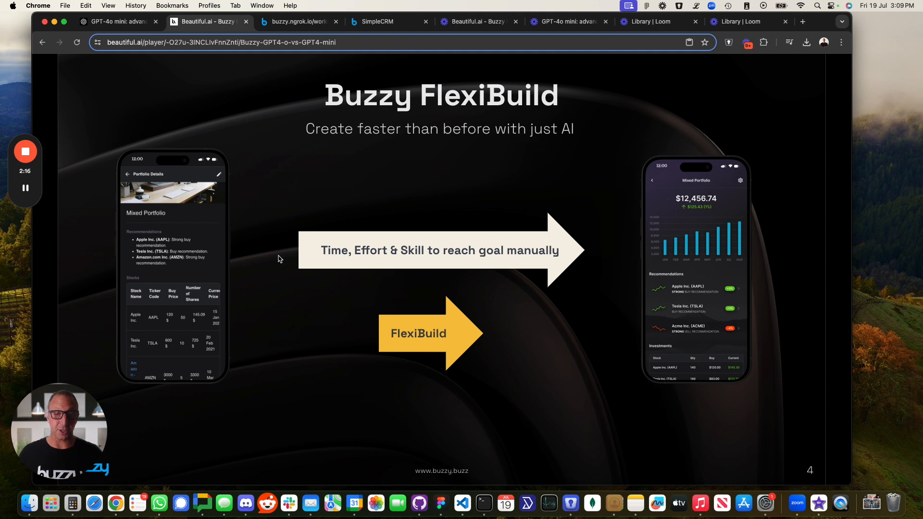
pyautogui.moveTo(592, 231)
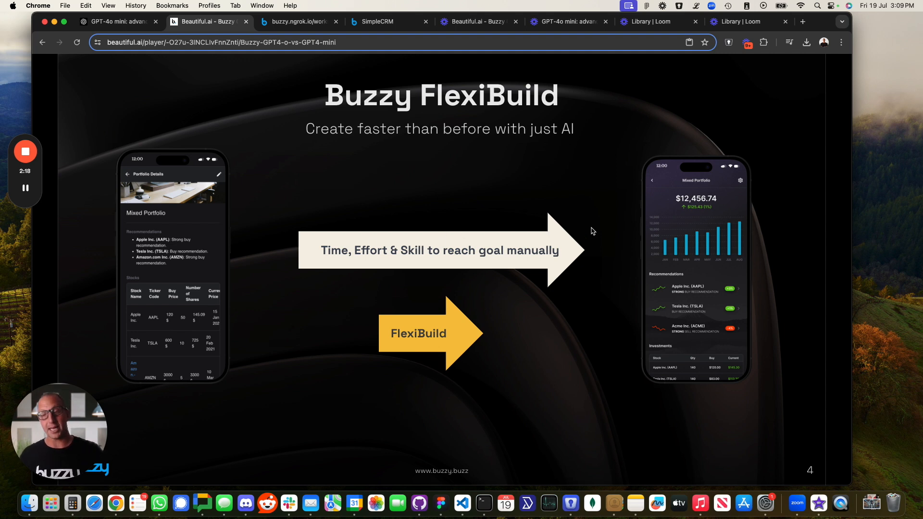
pyautogui.moveTo(716, 274)
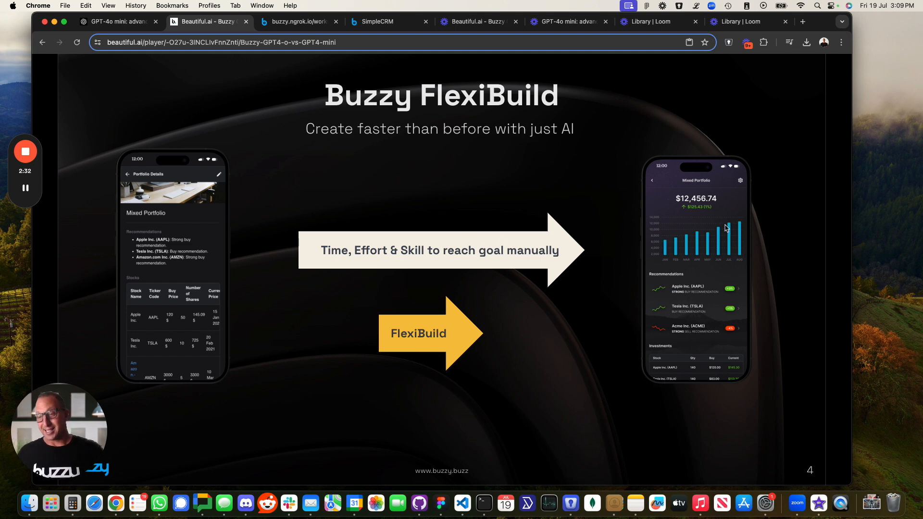
pyautogui.moveTo(458, 371)
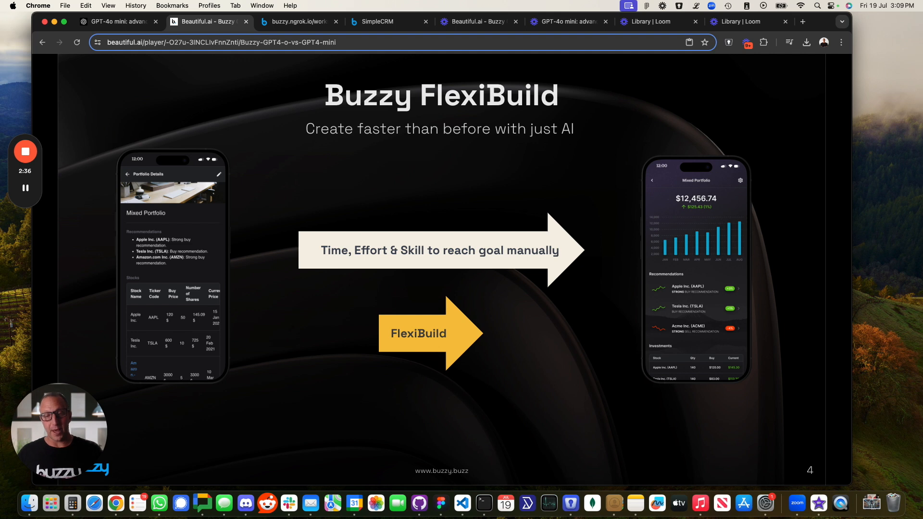
pyautogui.moveTo(526, 179)
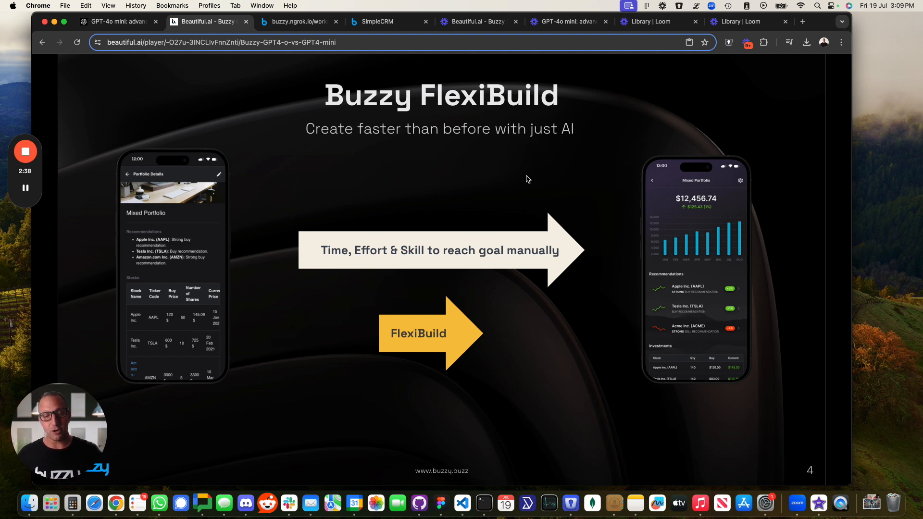
pyautogui.moveTo(441, 359)
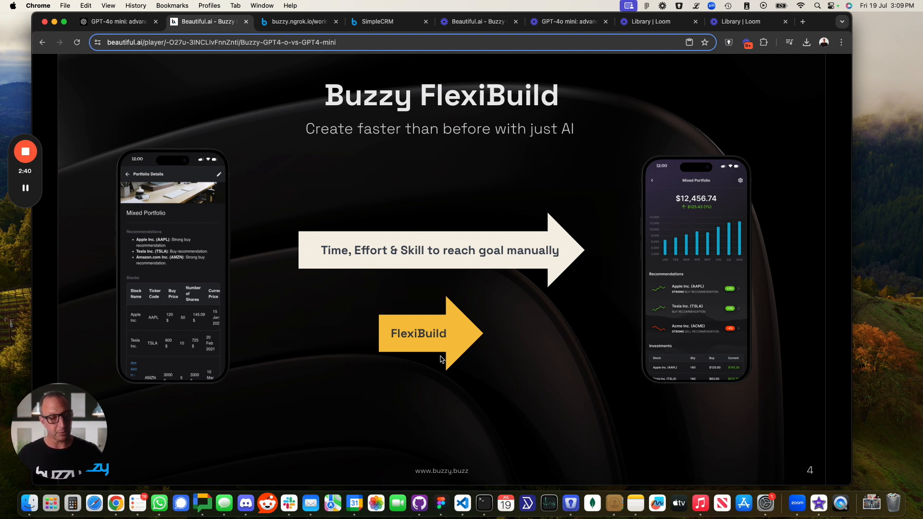
pyautogui.moveTo(476, 344)
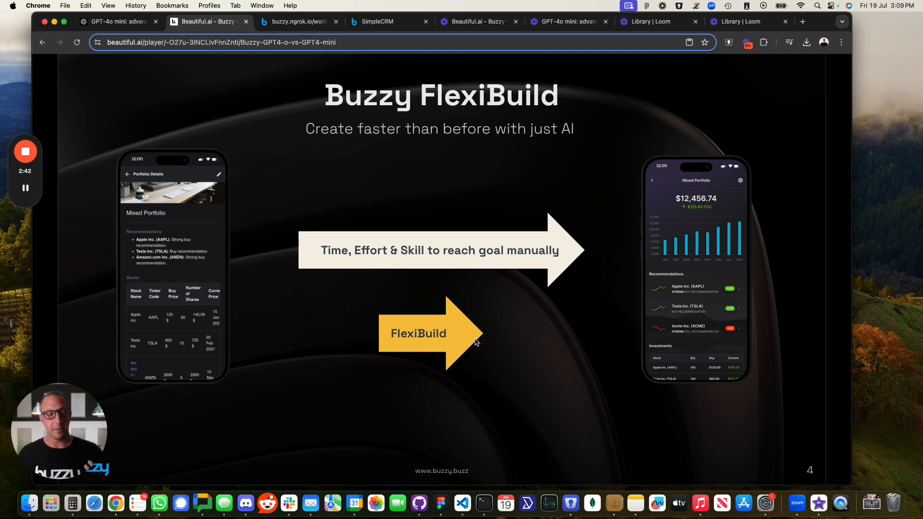